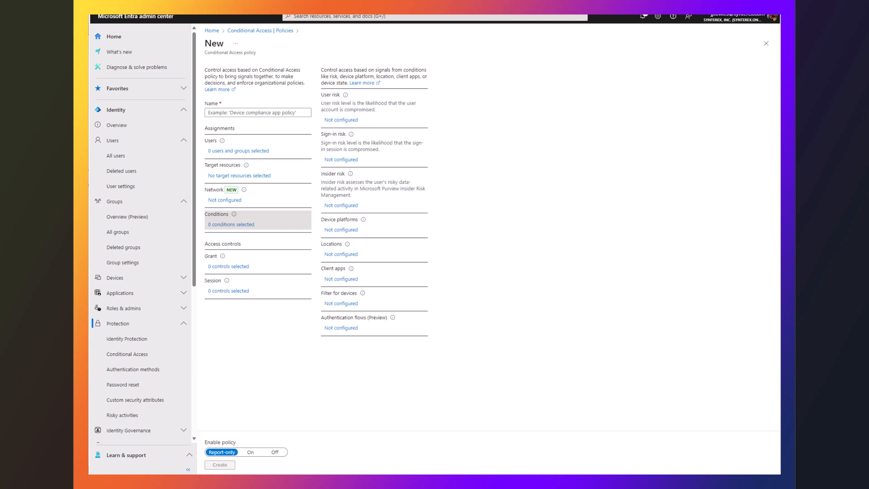
# - Name the new Conditional Access policy 'Block Downloads'
pyautogui.click(258, 112)
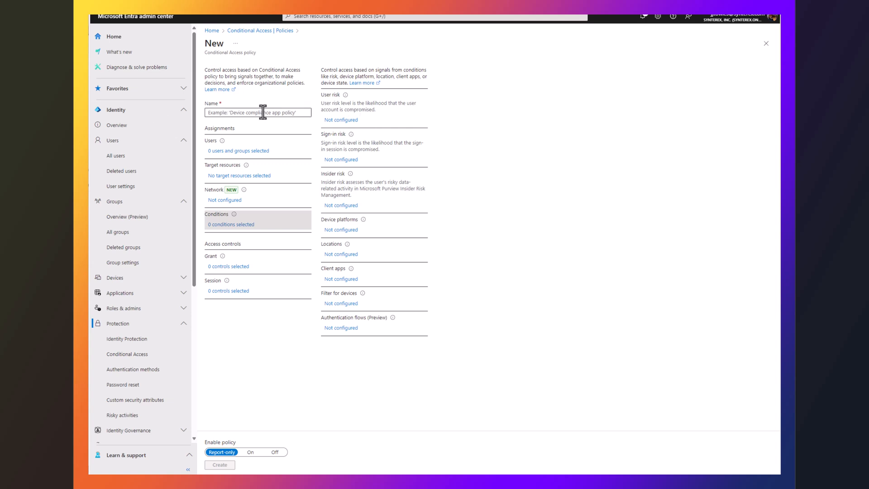
pyautogui.write('Block')
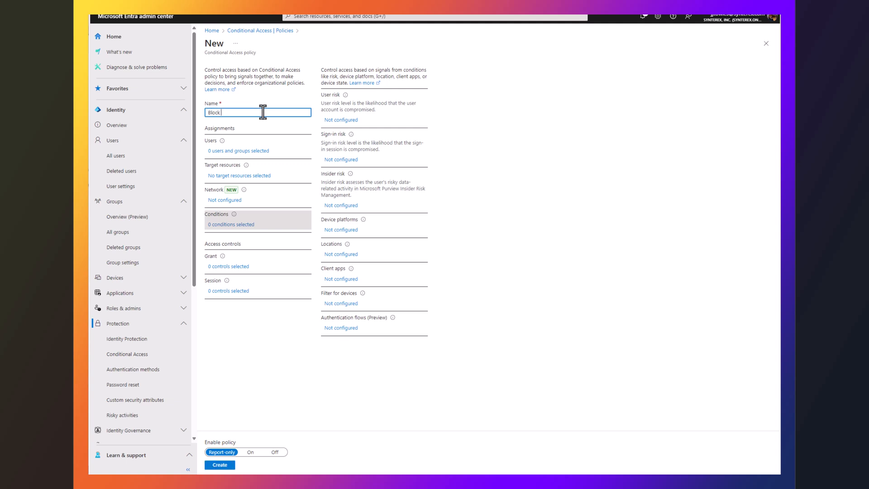
pyautogui.write('Downloads')
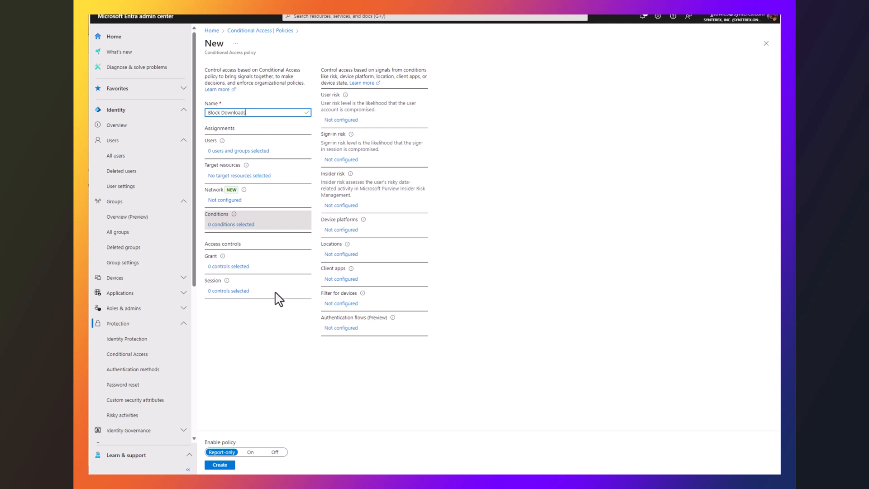
pyautogui.moveTo(237, 245)
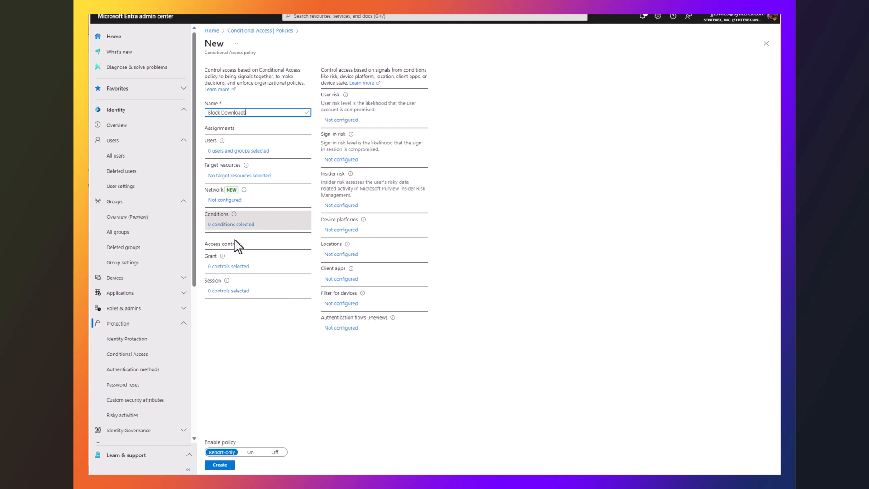
# - Assign the policy to all users and reach the Filter for devices condition
pyautogui.click(238, 150)
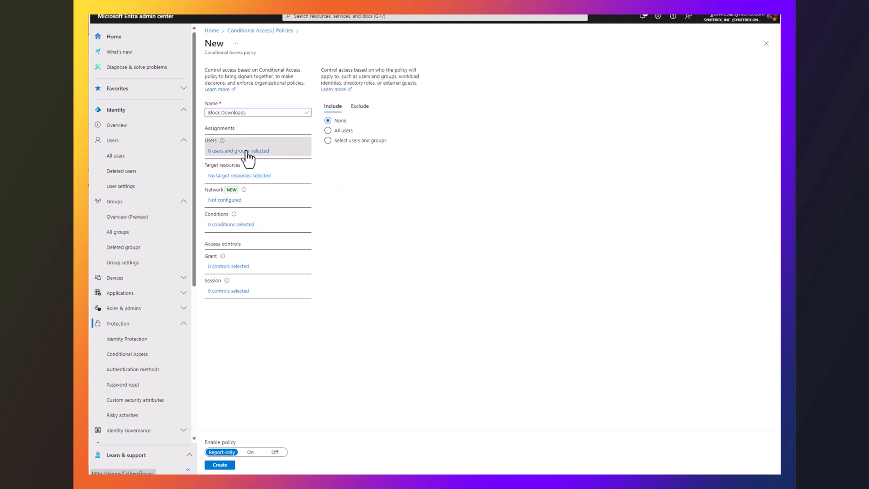
pyautogui.click(328, 130)
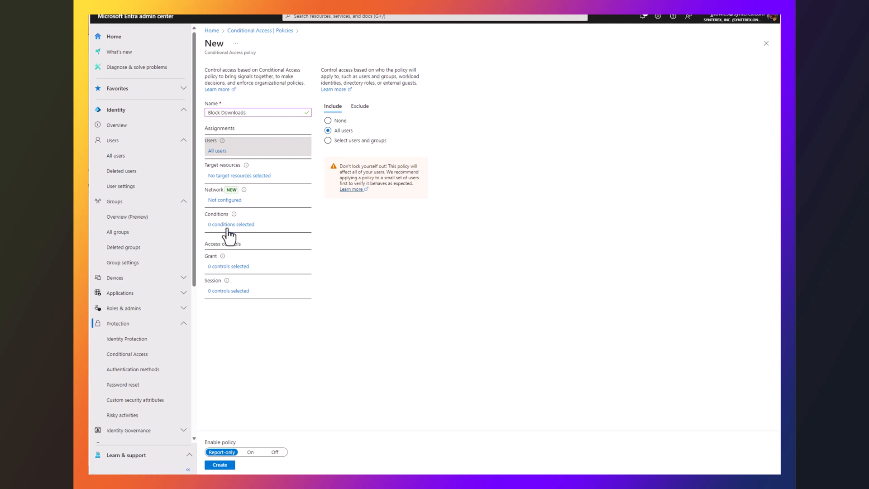
pyautogui.click(231, 225)
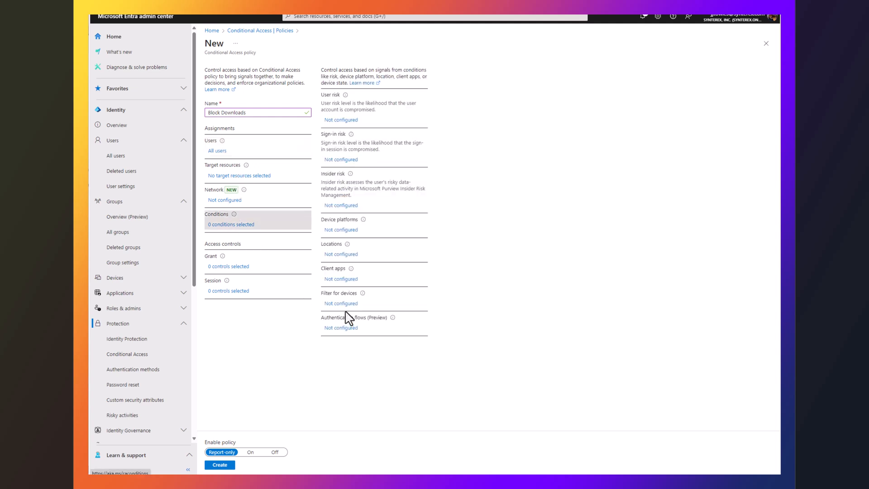
pyautogui.click(341, 303)
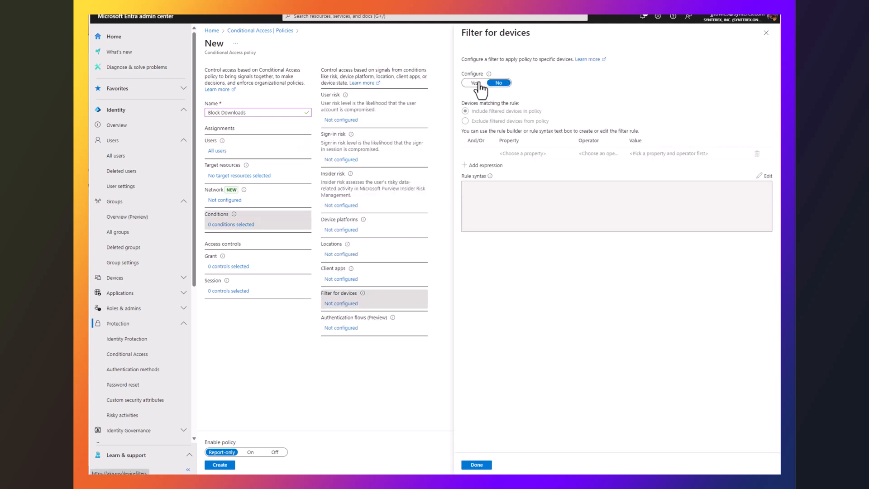
# - Exclude filtered devices where isCompliant Equals True and confirm the rule
pyautogui.click(472, 83)
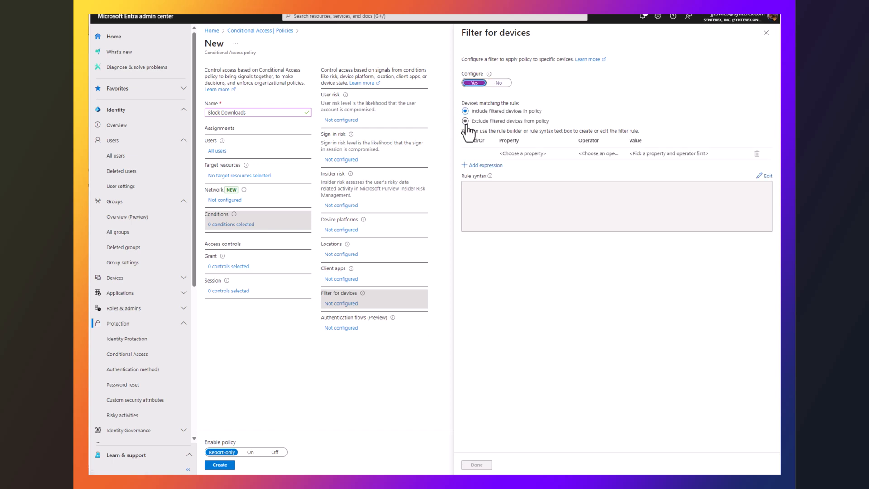
pyautogui.click(533, 154)
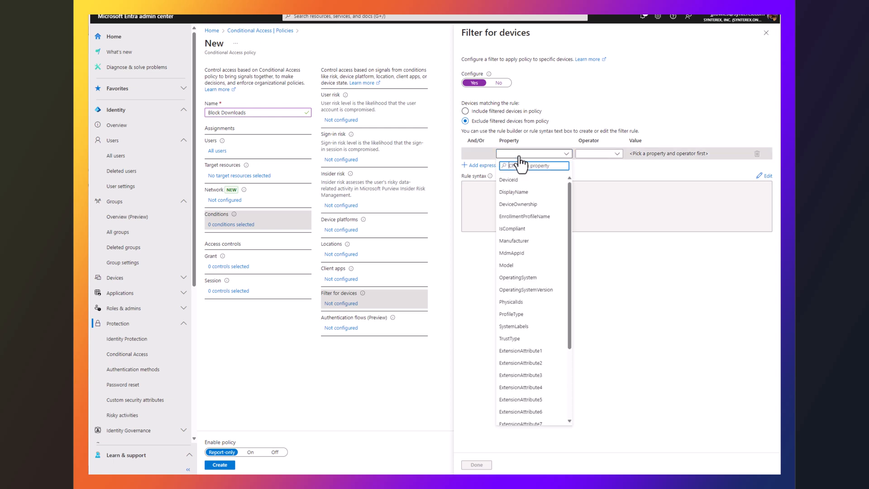
pyautogui.moveTo(524, 235)
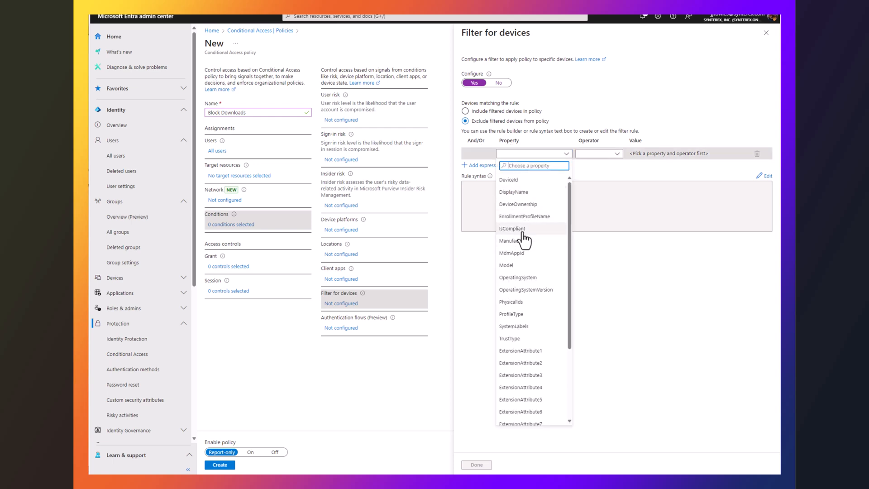
pyautogui.click(512, 228)
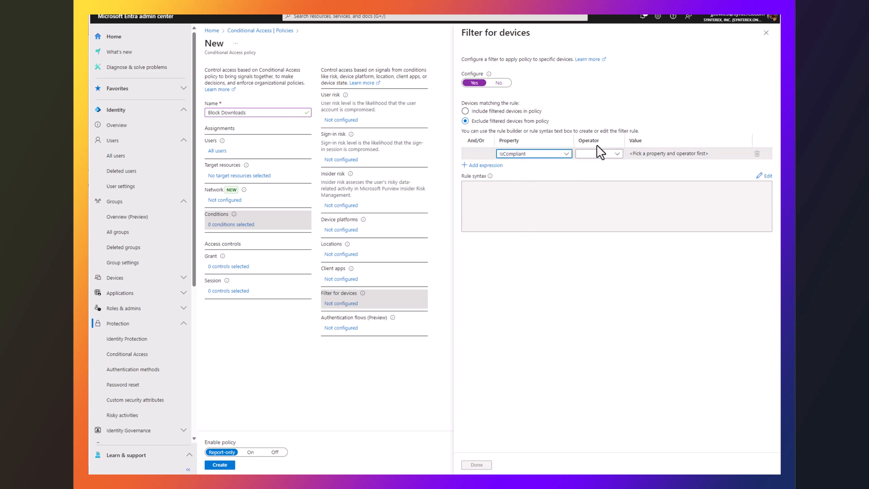
pyautogui.click(599, 154)
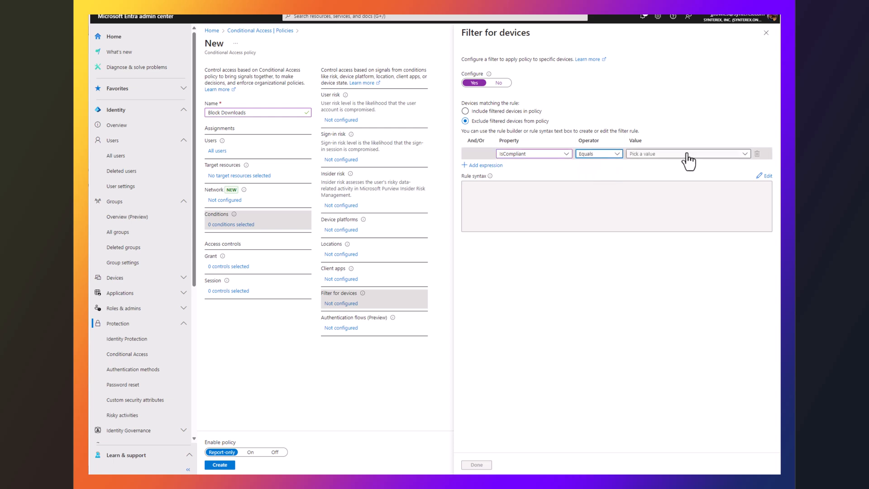
pyautogui.click(688, 153)
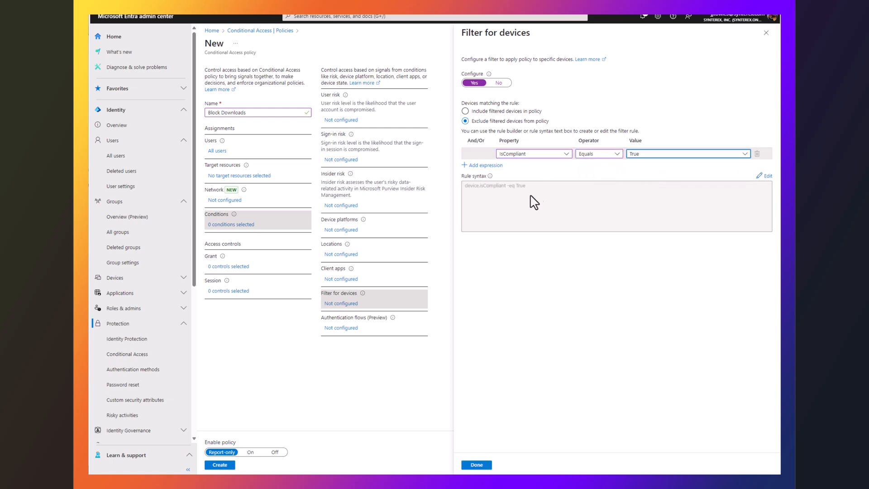
pyautogui.moveTo(517, 216)
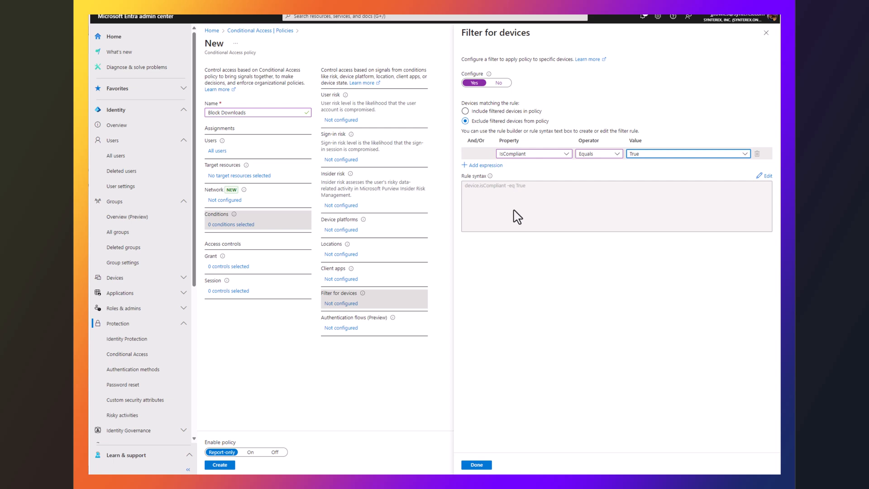
pyautogui.click(476, 465)
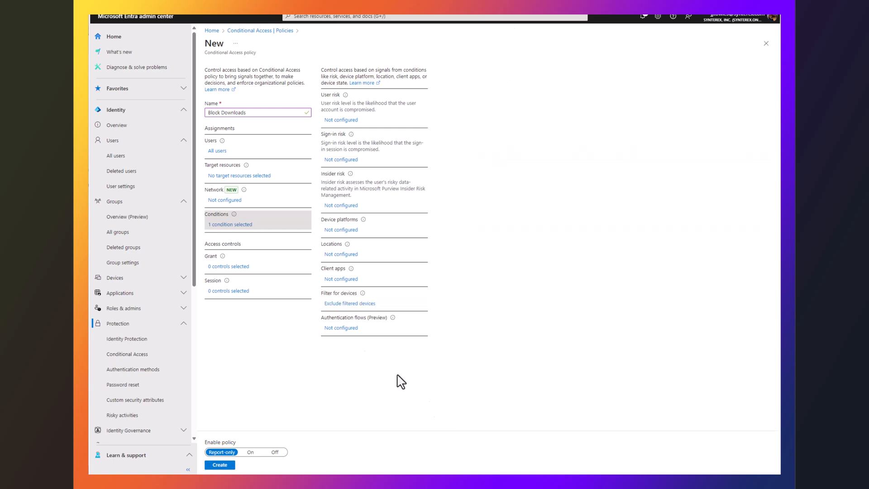
# - Set session control to Conditional Access App Control with Block downloads (Preview)
pyautogui.click(228, 290)
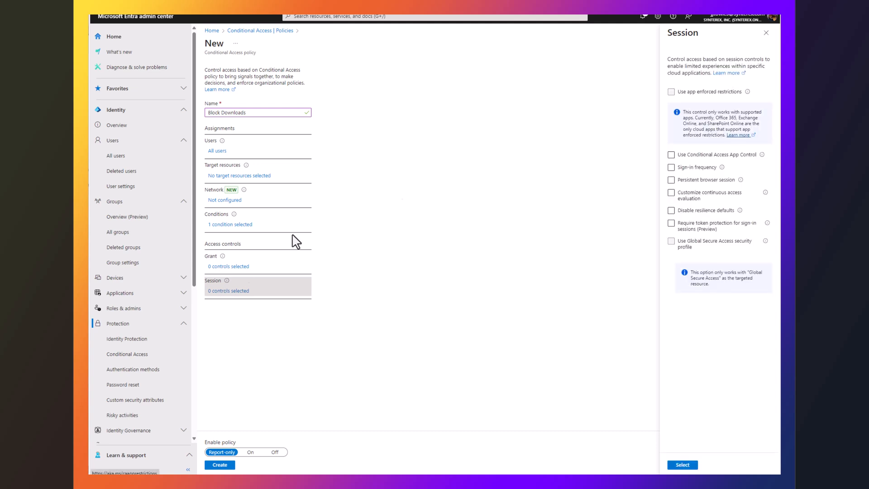
pyautogui.click(671, 154)
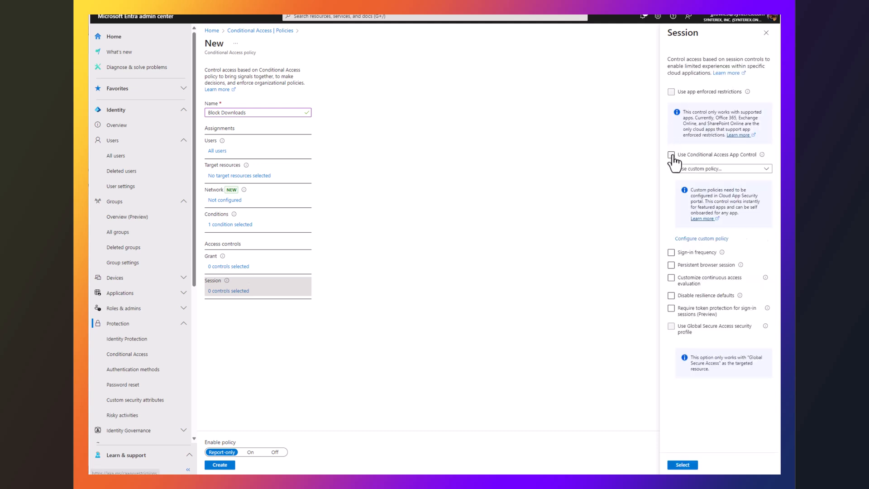
pyautogui.click(671, 154)
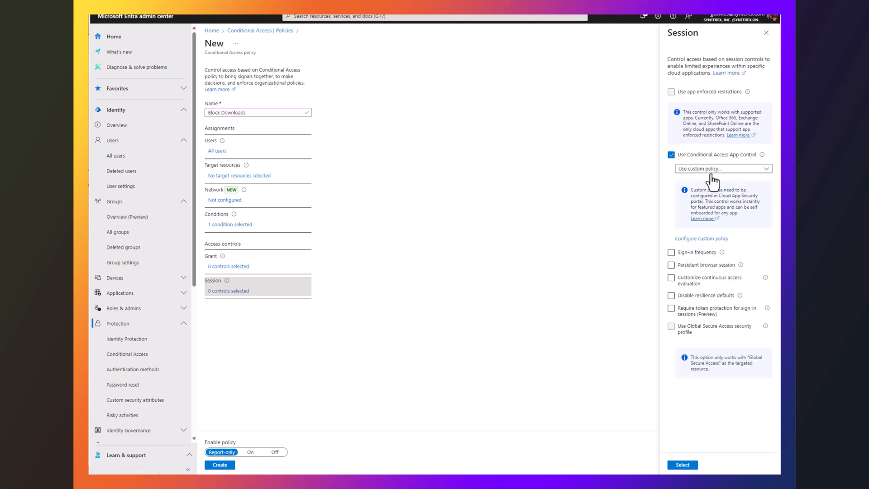
pyautogui.click(723, 168)
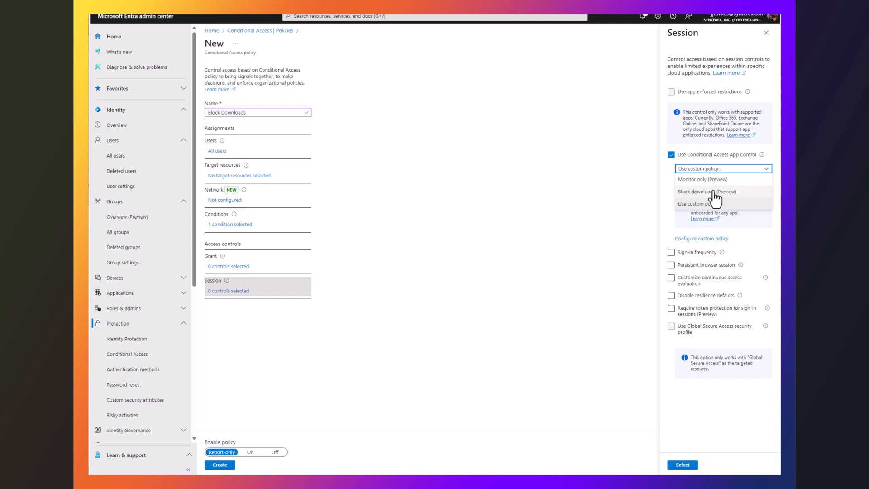
pyautogui.click(707, 191)
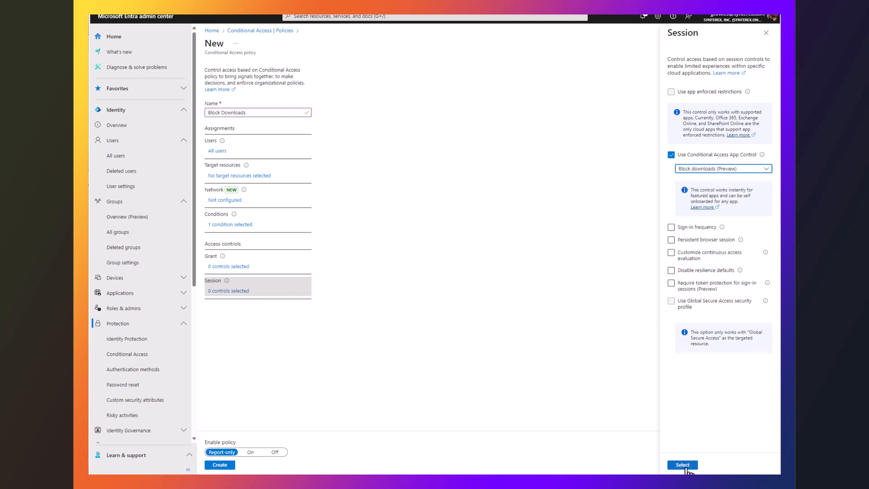
pyautogui.click(683, 466)
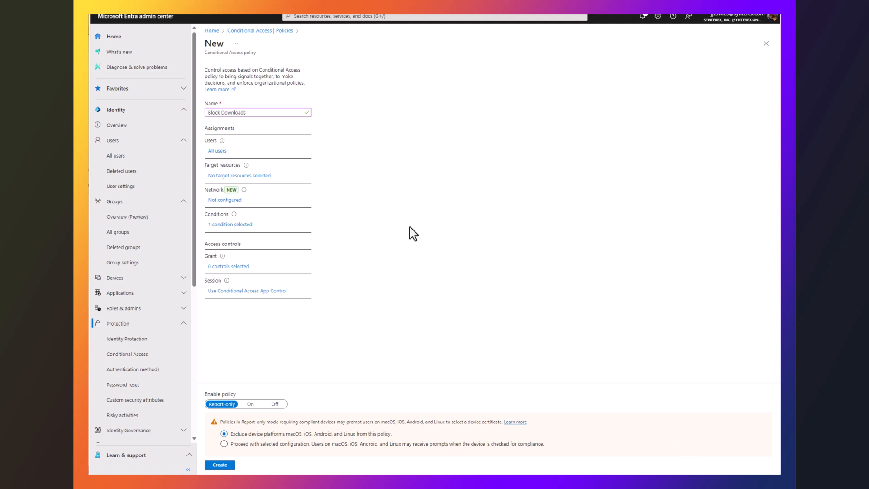
pyautogui.moveTo(244, 106)
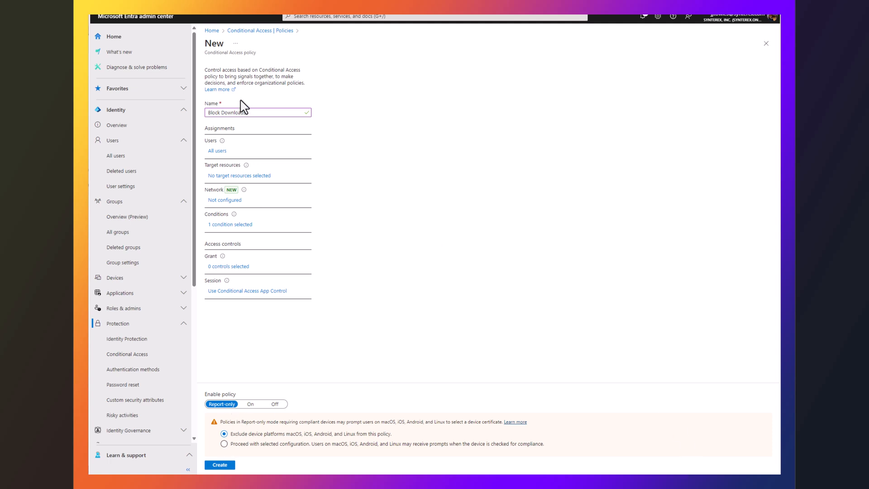